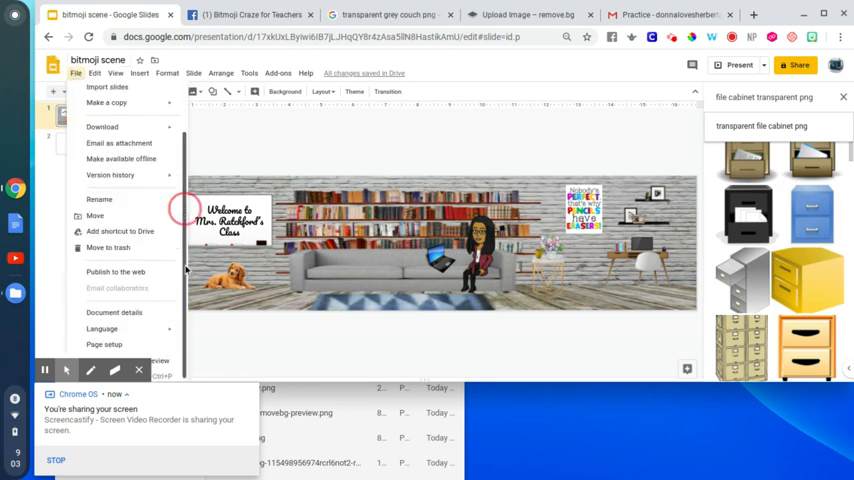
Step: Check the custom 16.67 x 4.17 inch page size in Page setup and cancel without changes
click(104, 344)
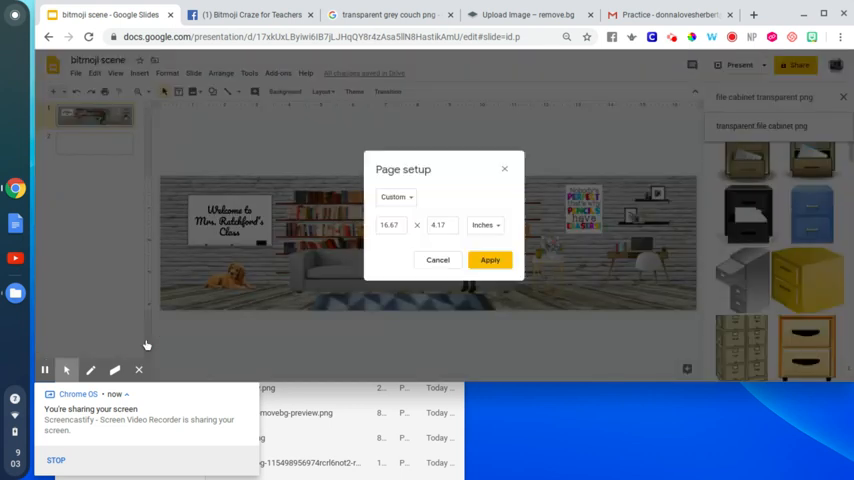
click(389, 225)
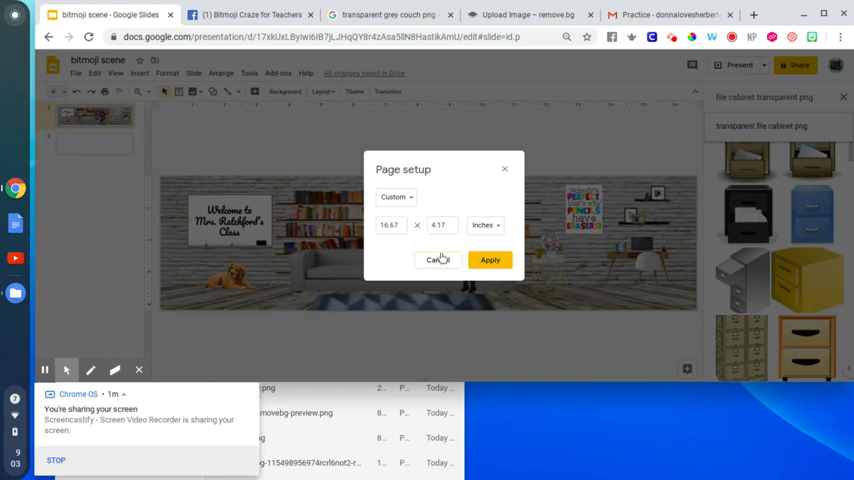
click(489, 260)
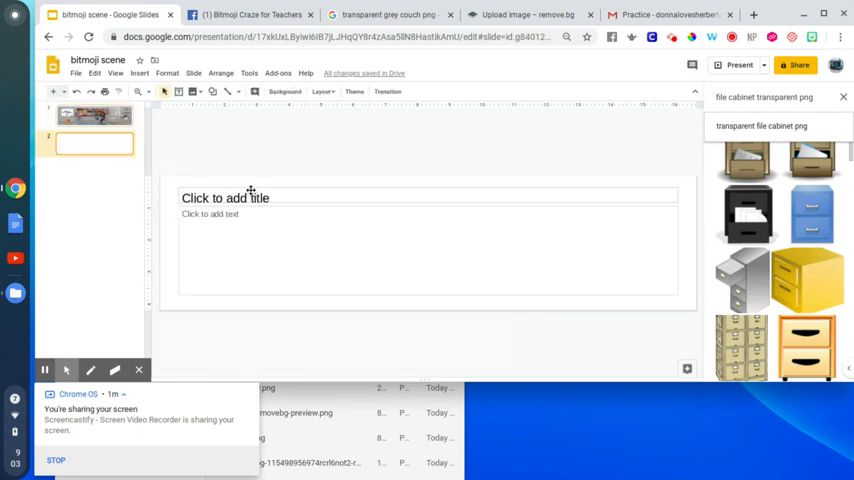
Step: Delete the title and body text placeholders from slide 2
click(225, 197)
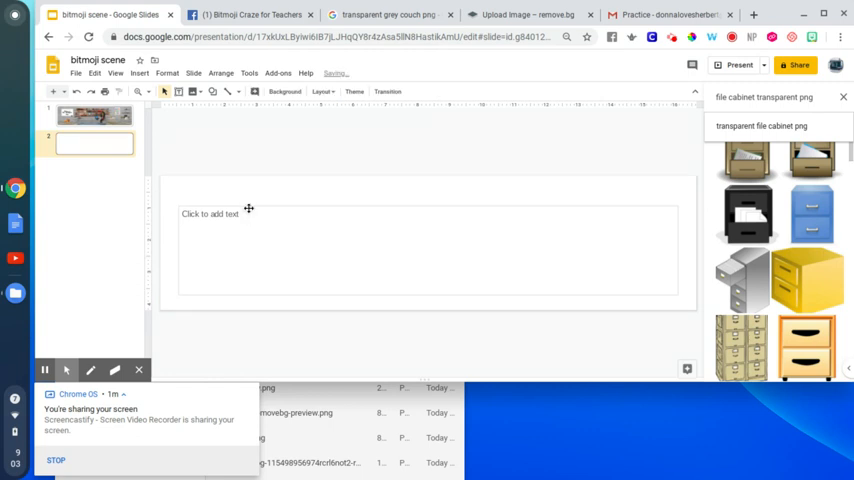
click(248, 213)
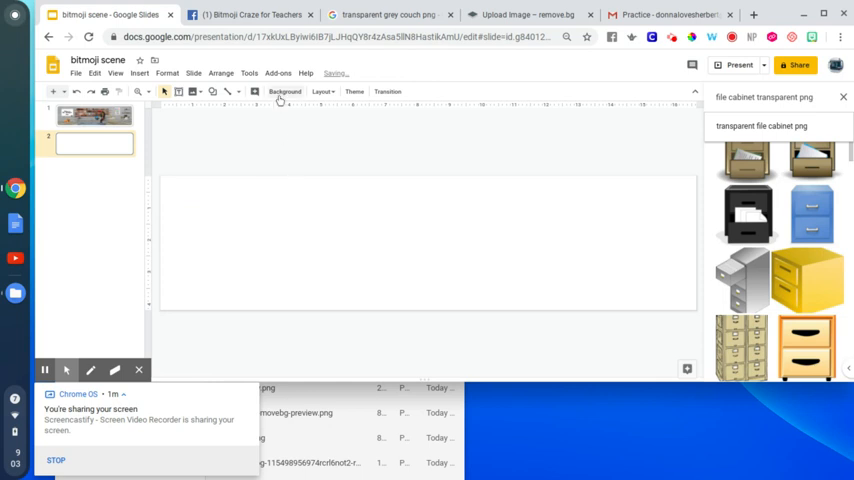
Step: Set slide 2's background to a wall-and-wood-floor photo from a 'floor wall background' search
click(285, 91)
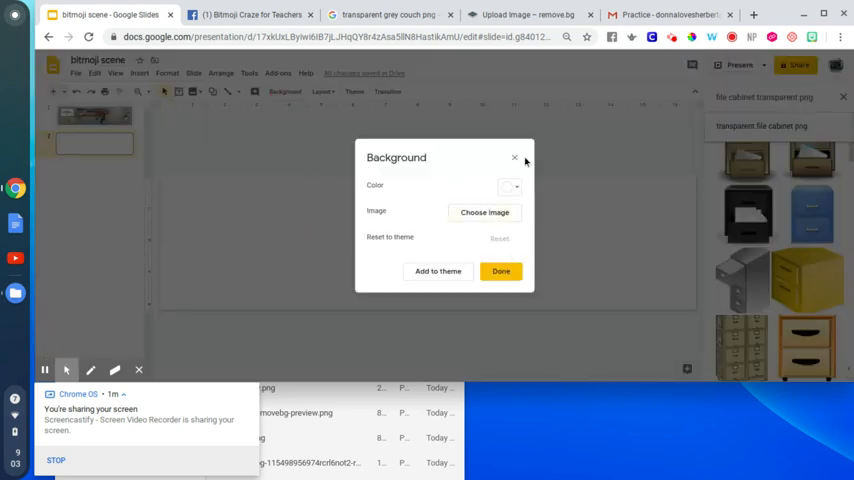
click(500, 271)
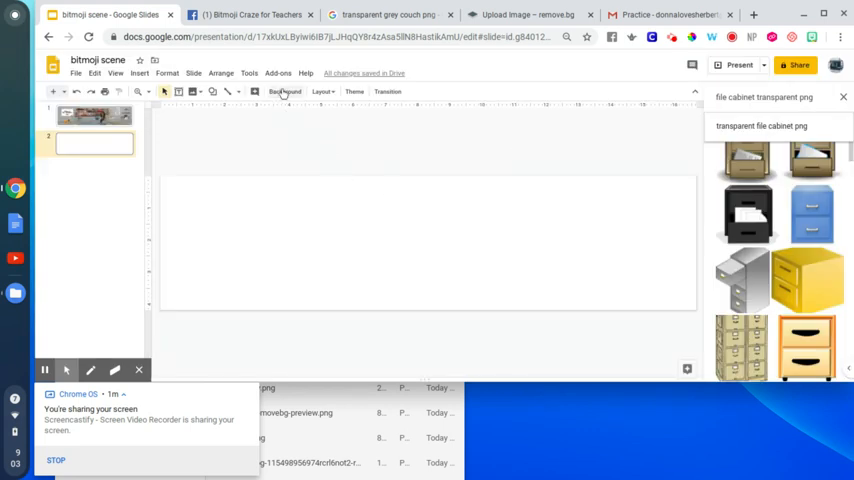
click(285, 91)
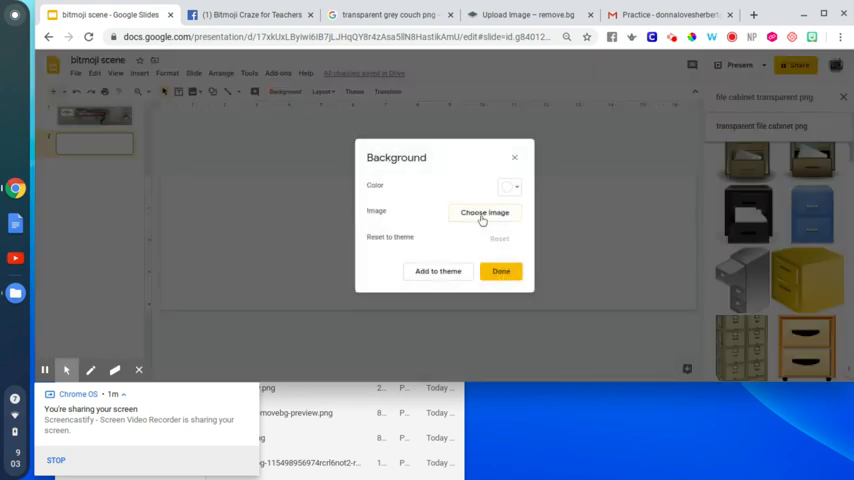
click(485, 212)
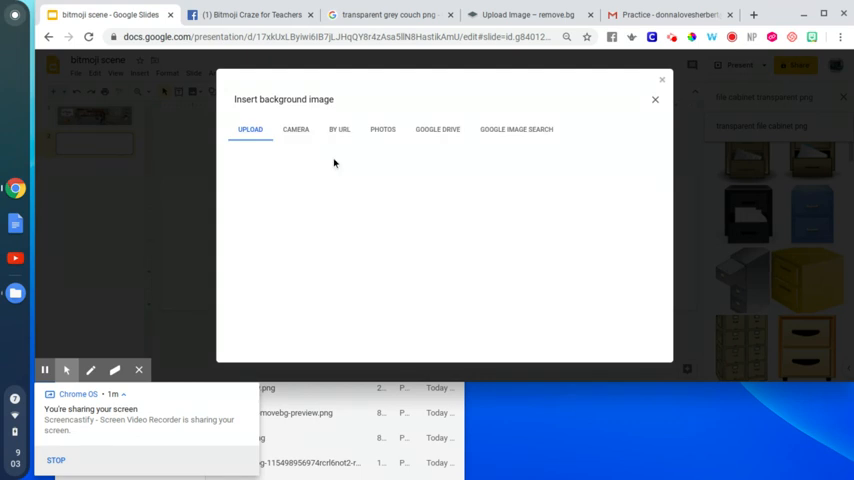
click(516, 130)
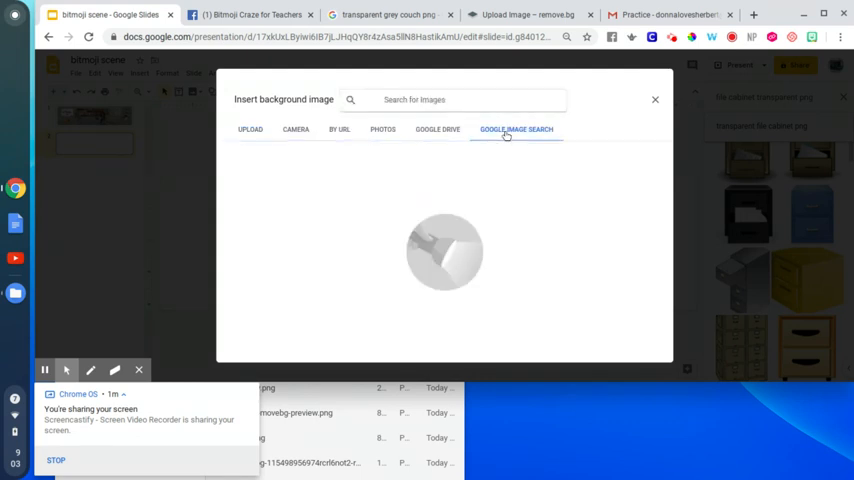
text(f)
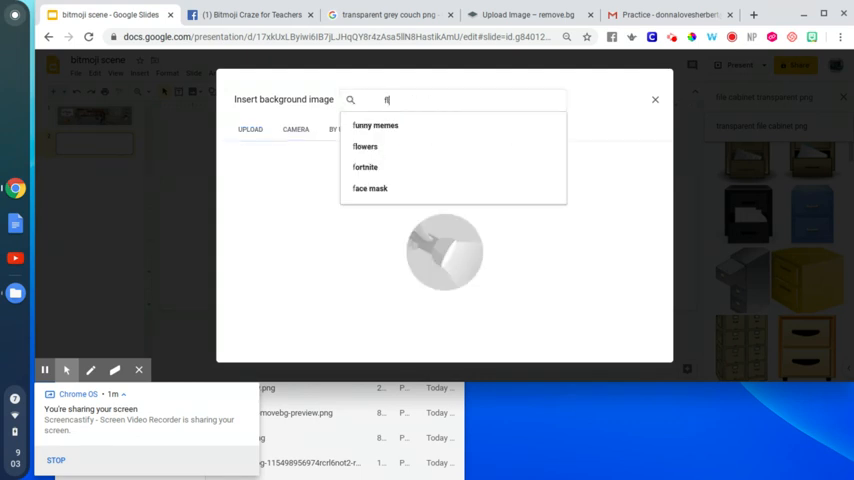
text(loor wall back)
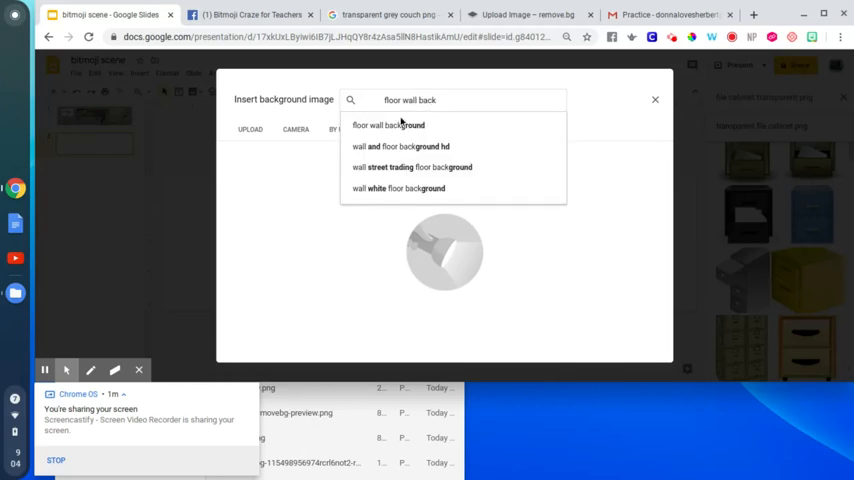
click(388, 125)
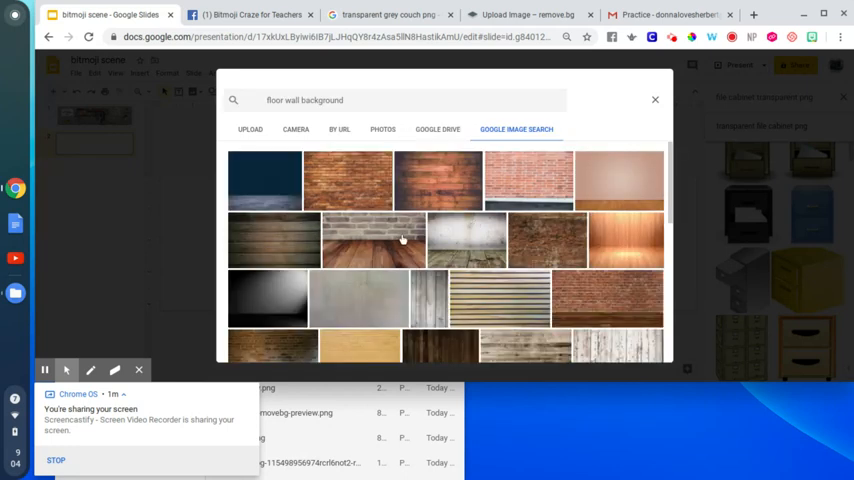
mouse_move(305, 288)
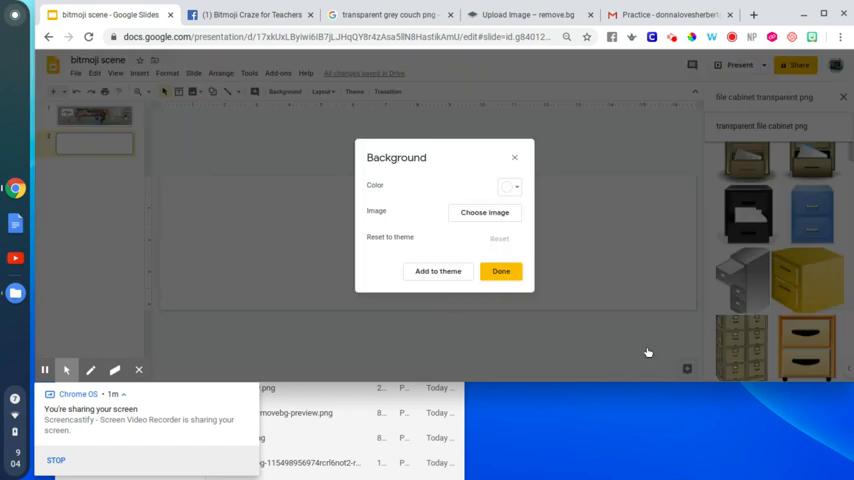
click(500, 271)
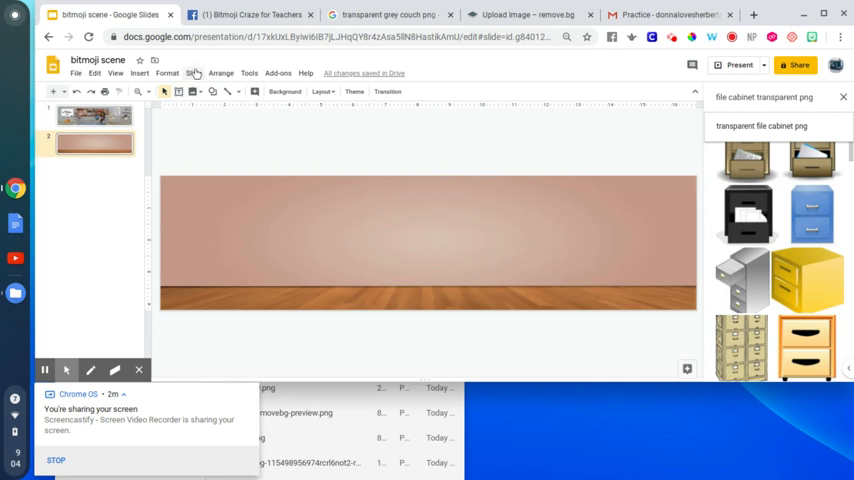
mouse_move(265, 162)
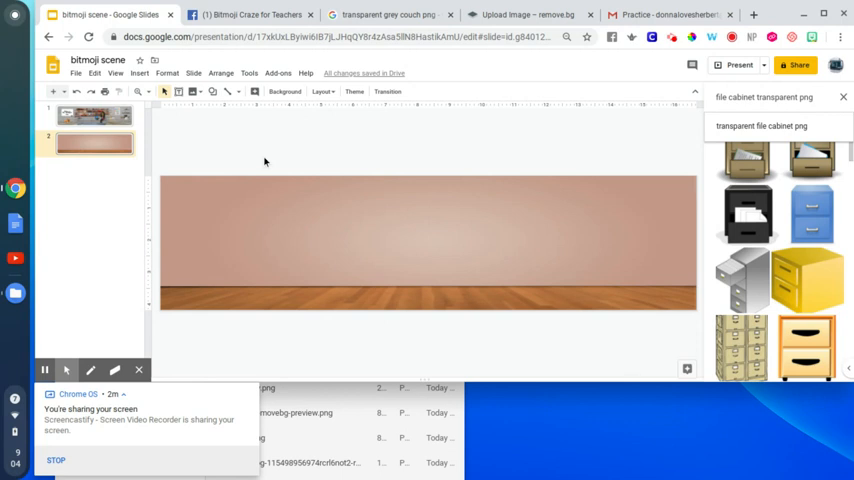
mouse_move(336, 144)
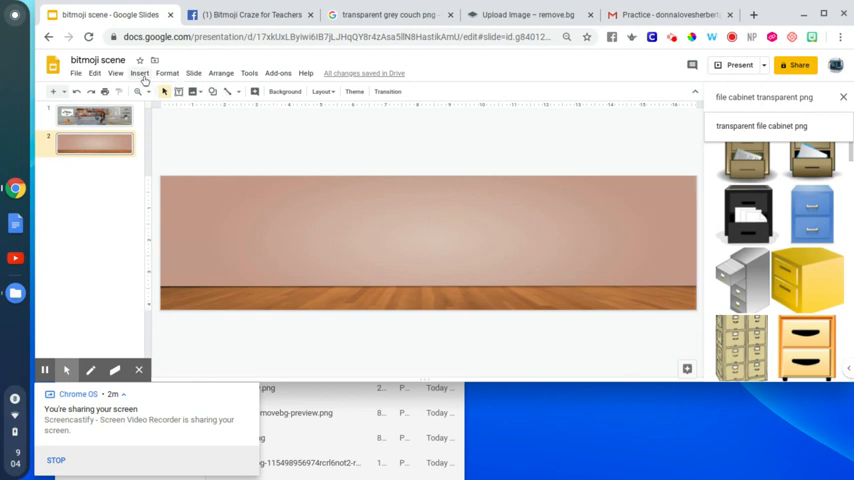
Step: Insert a light blue couch from a 'couch' image search and place it right of centre
click(139, 73)
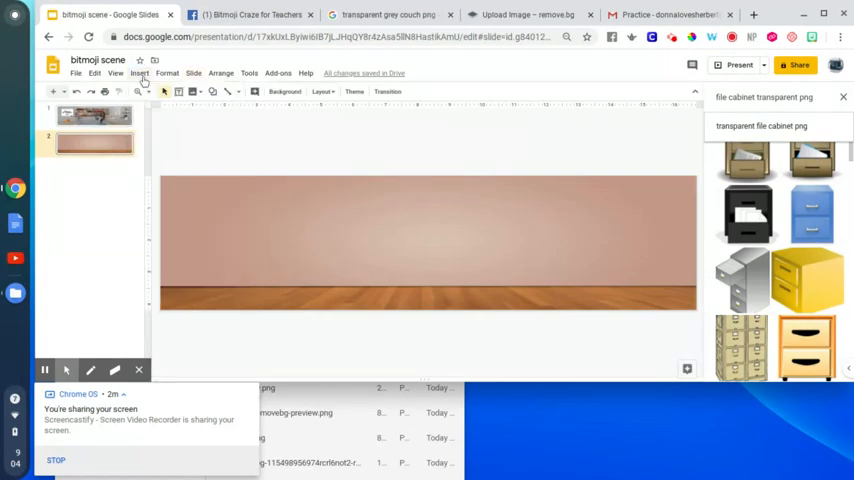
click(139, 72)
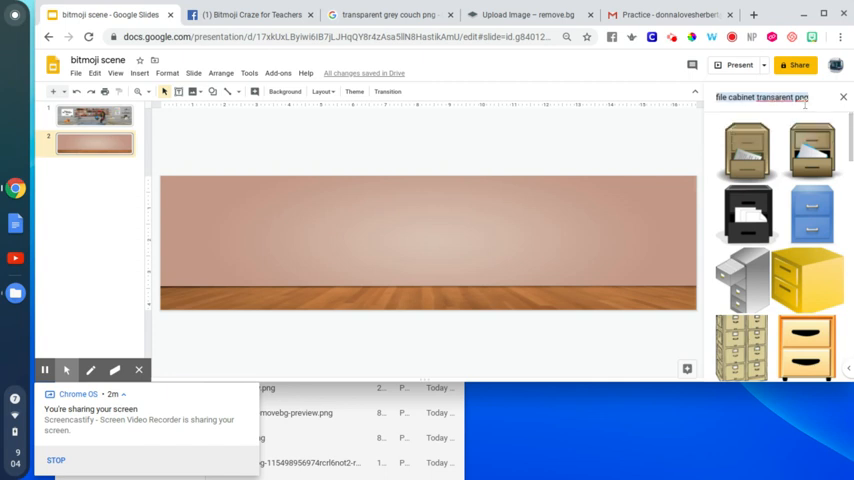
click(775, 97)
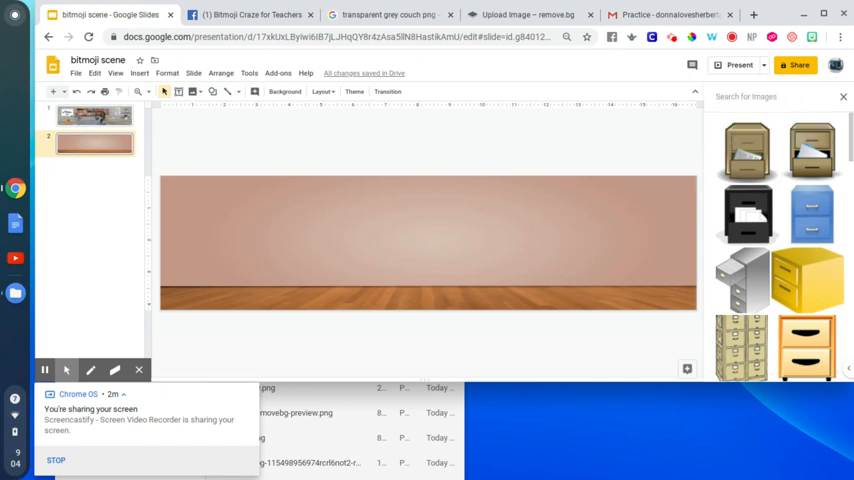
text(couch transparent backgrounc)
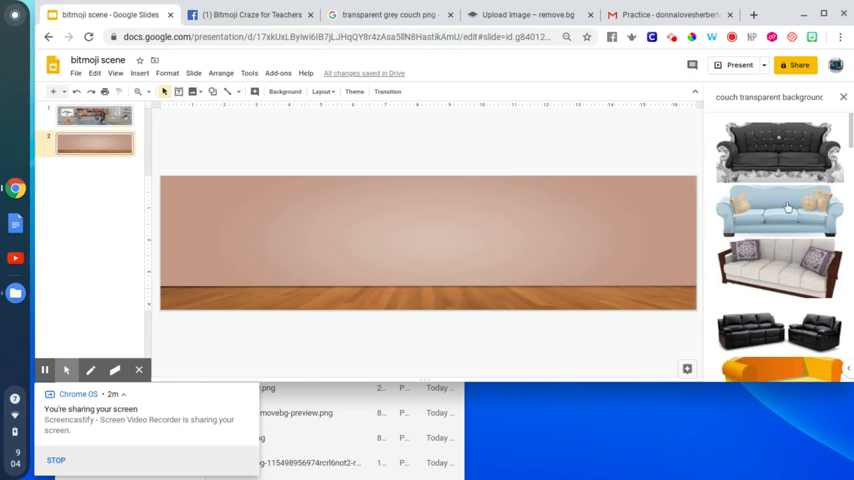
click(780, 210)
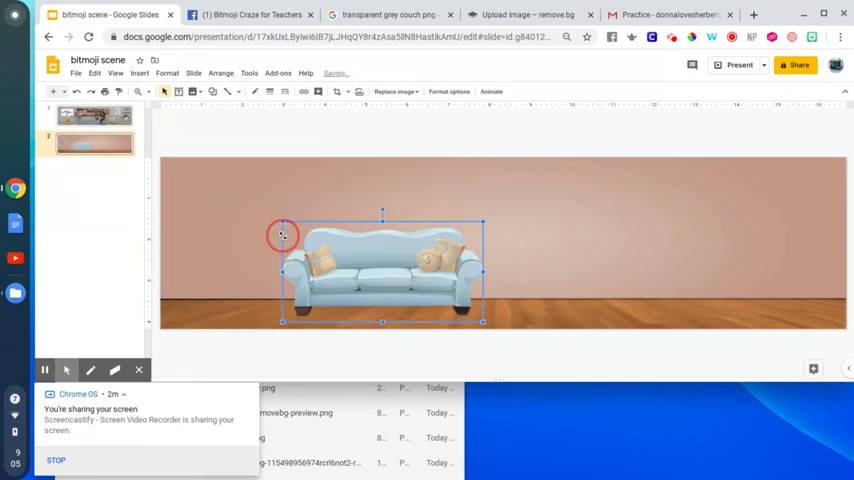
drag(283, 236, 479, 251)
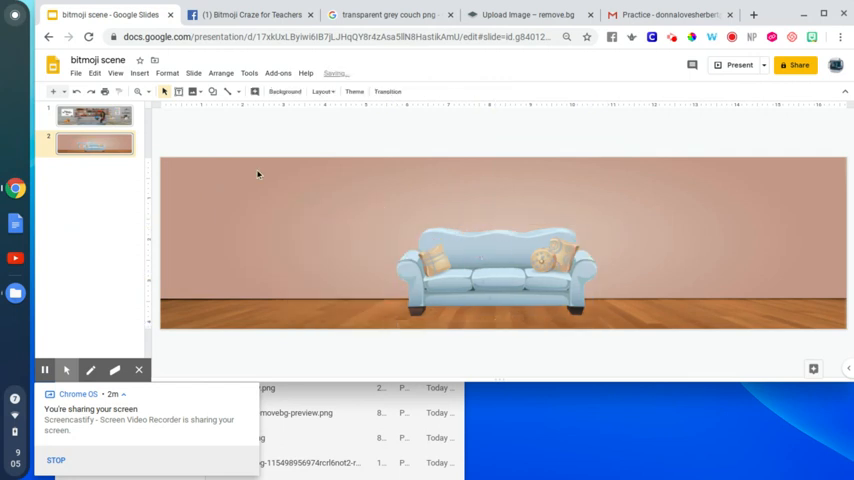
Step: Insert an easel chalkboard from a web image search and place it left of the couch
click(139, 73)
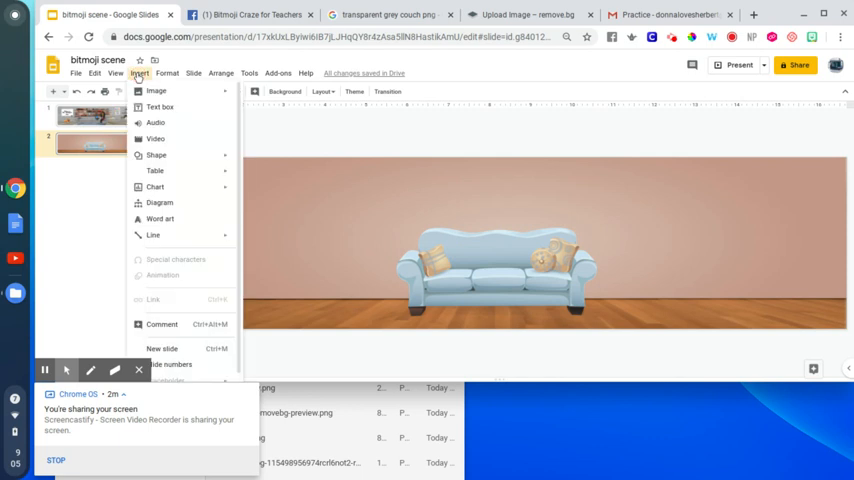
click(155, 90)
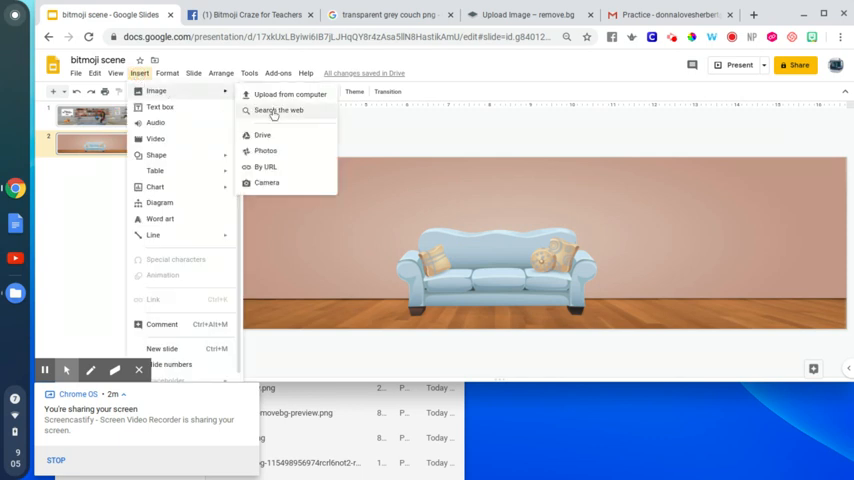
click(278, 110)
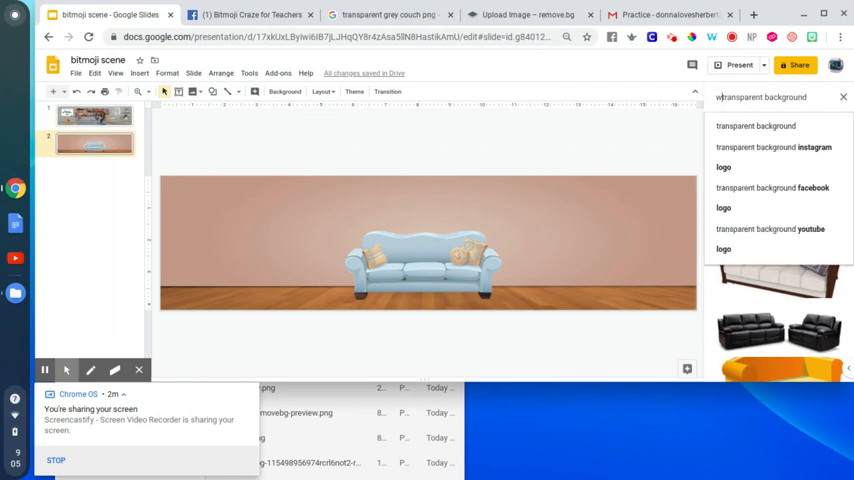
text(whiteboard)
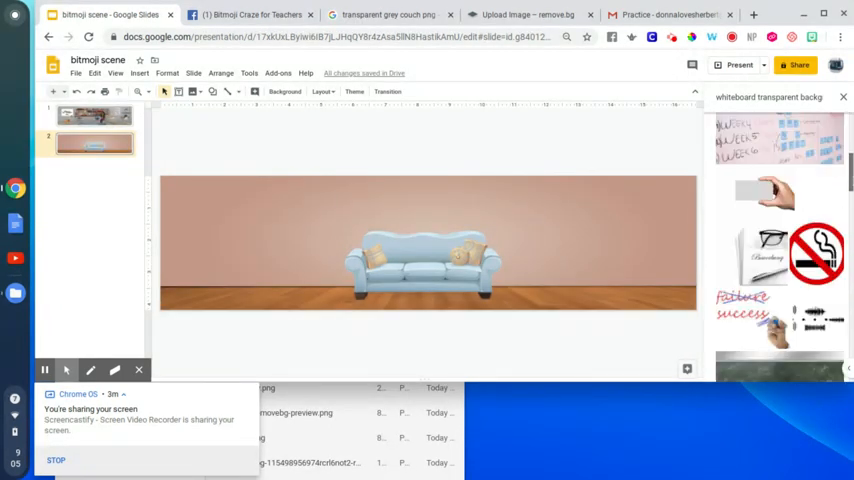
scroll(down, 3)
text(chalk)
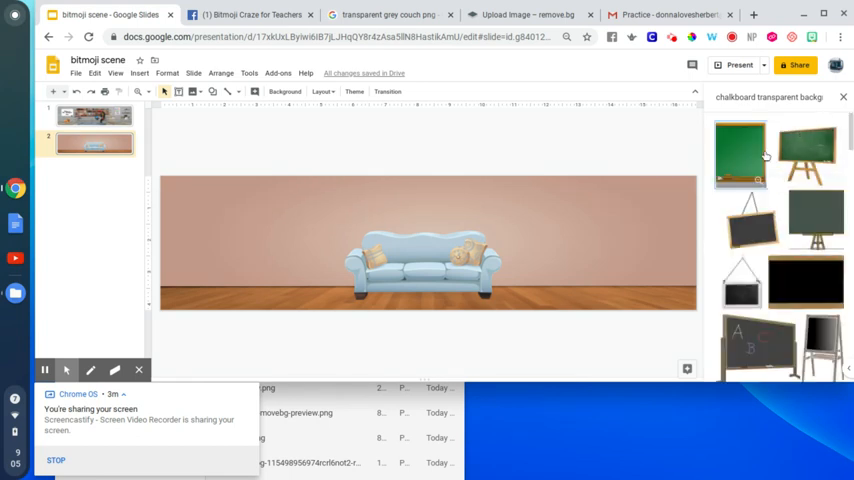
click(740, 153)
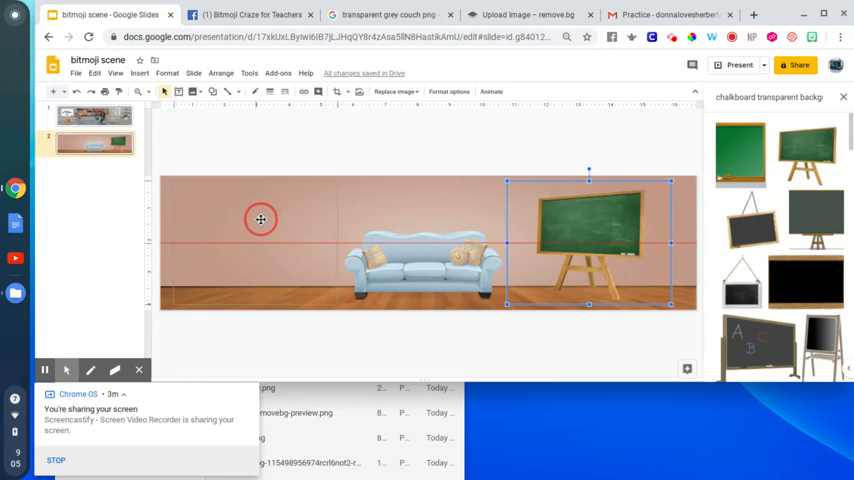
drag(588, 243, 255, 243)
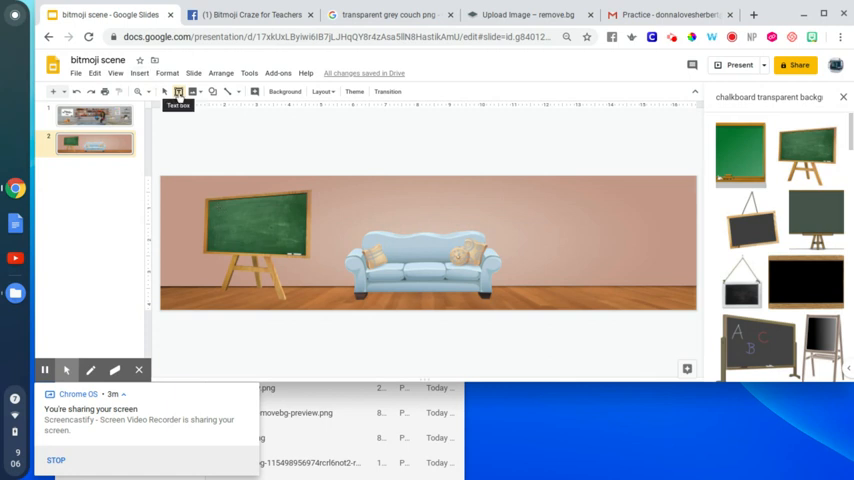
Step: Add a text box on the chalkboard reading 'Welcome to Mrs. Ratchford's Class'
click(139, 73)
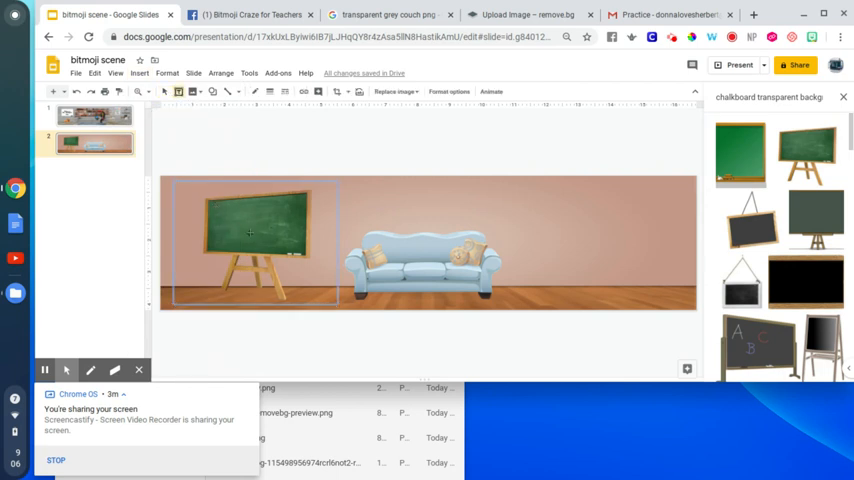
click(268, 240)
text(Welcome to)
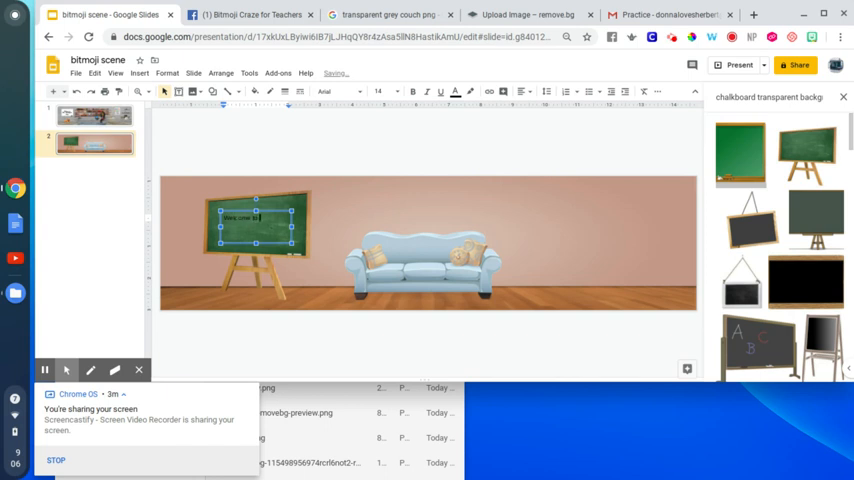
text(Mrs. H)
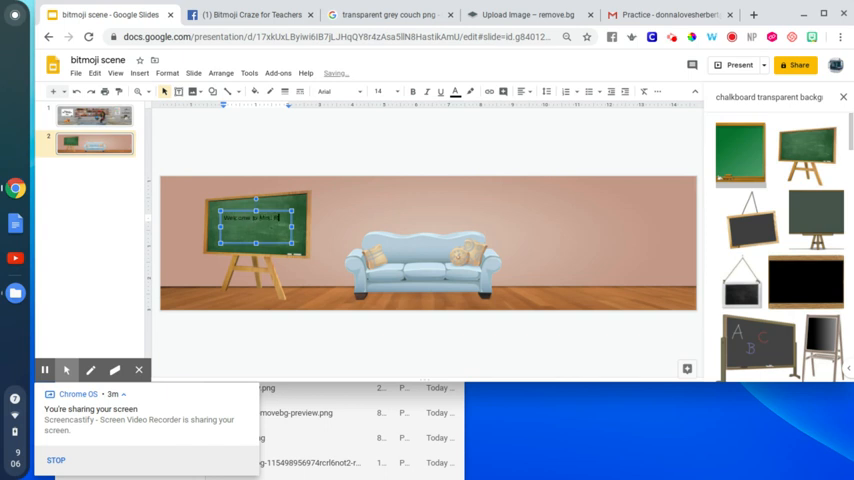
text(Ratchford's Class)
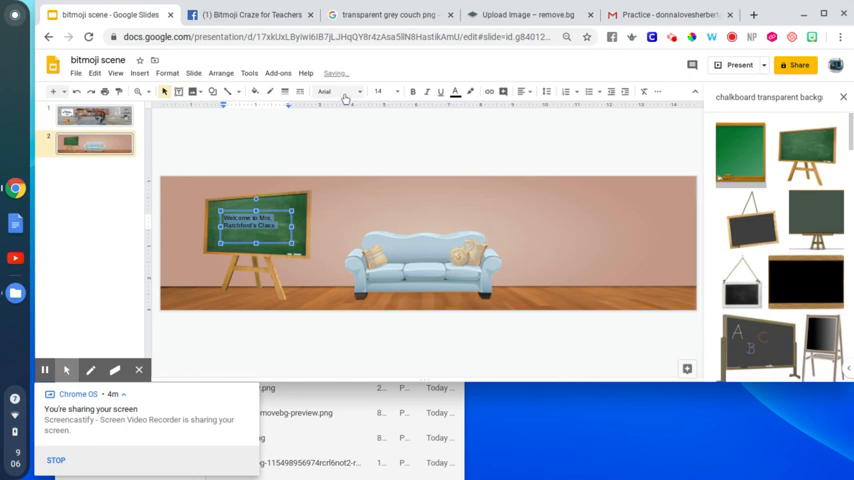
Step: Style the greeting as size 24, bold, white text, switching from Shadows Into Light to Pacifico
click(335, 91)
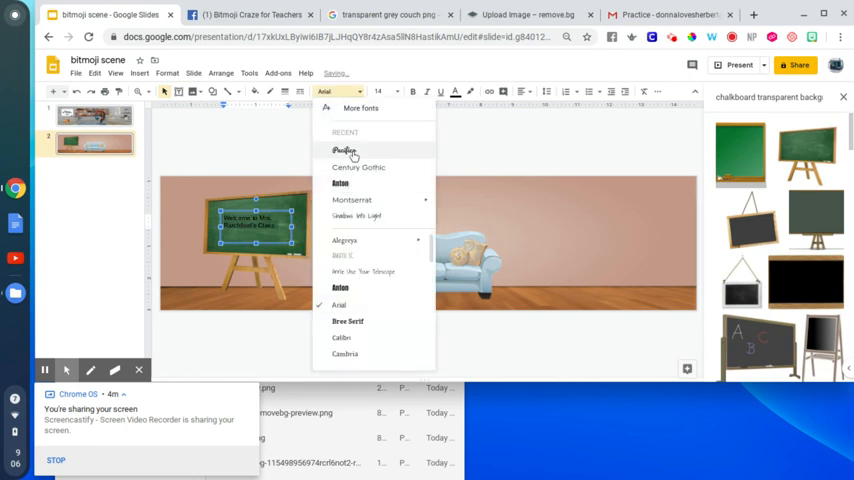
mouse_move(358, 167)
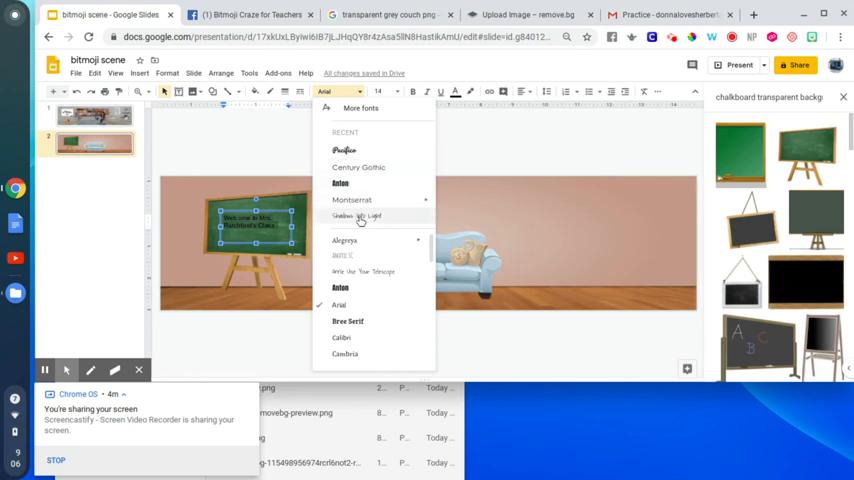
click(356, 216)
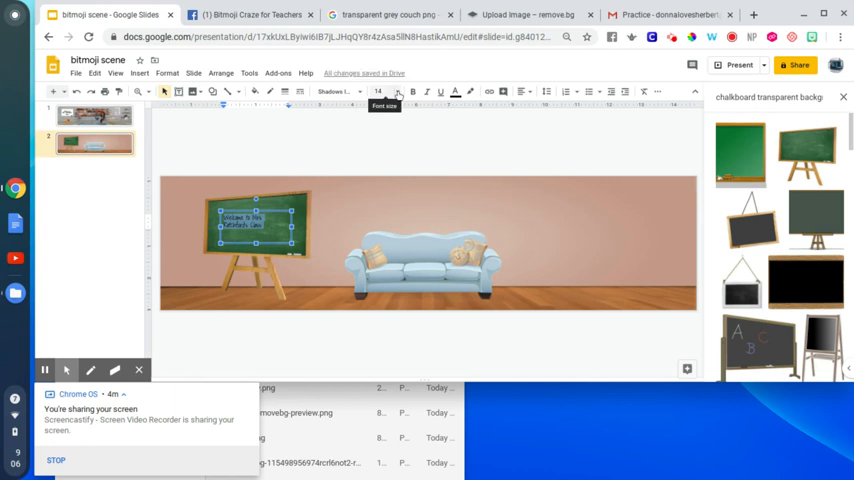
click(396, 91)
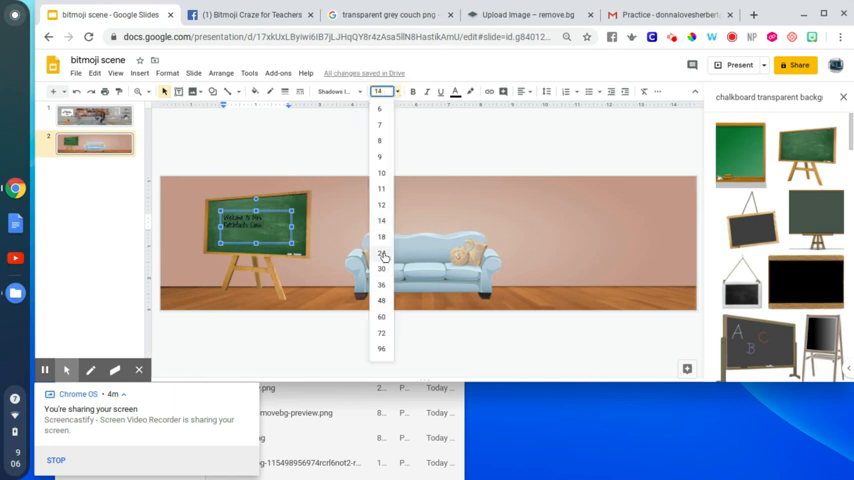
click(381, 253)
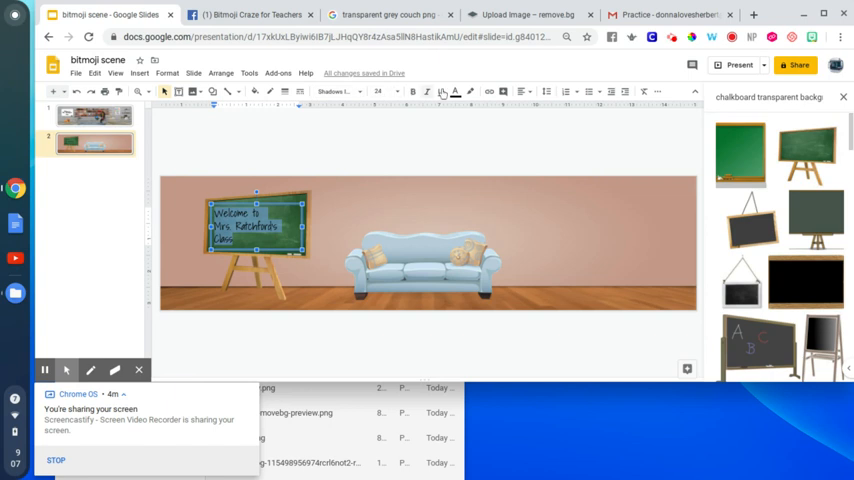
mouse_move(454, 91)
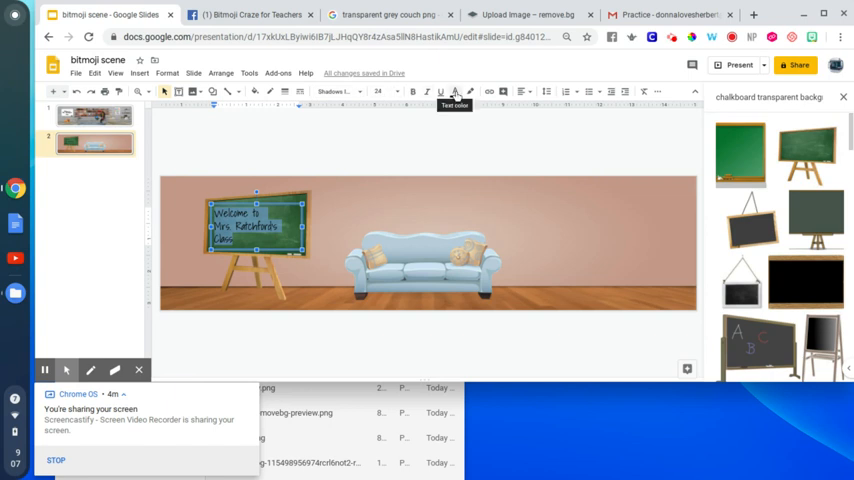
click(455, 92)
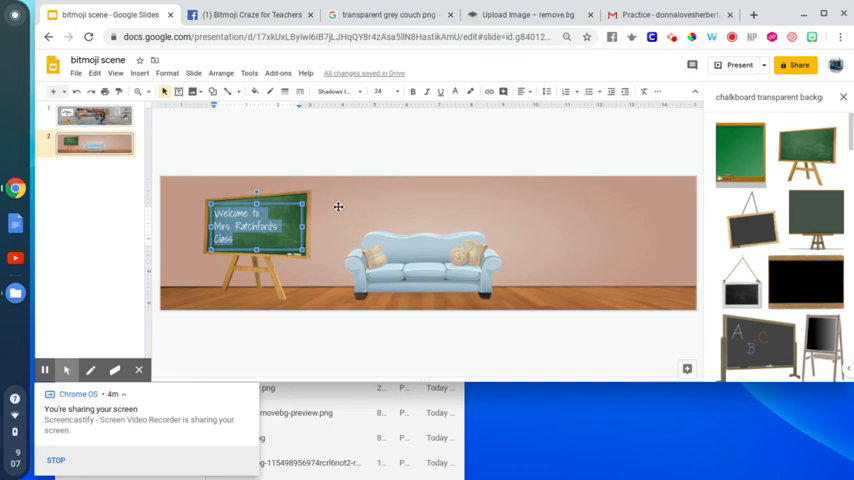
click(255, 225)
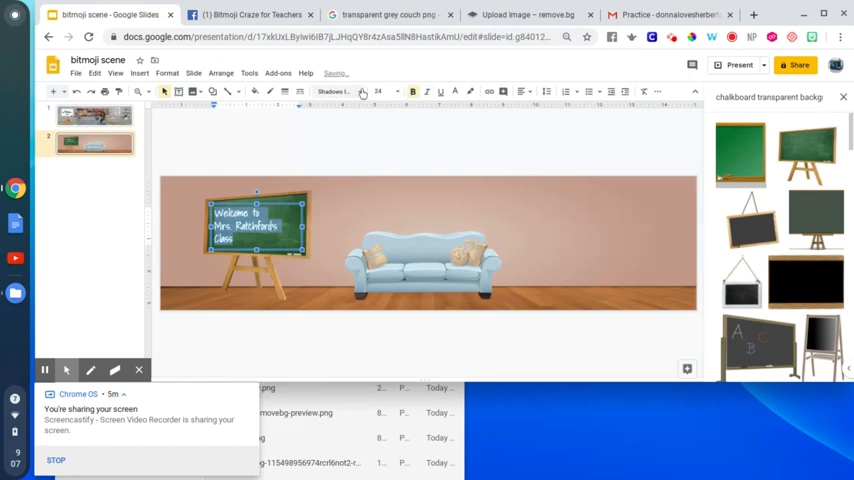
click(335, 91)
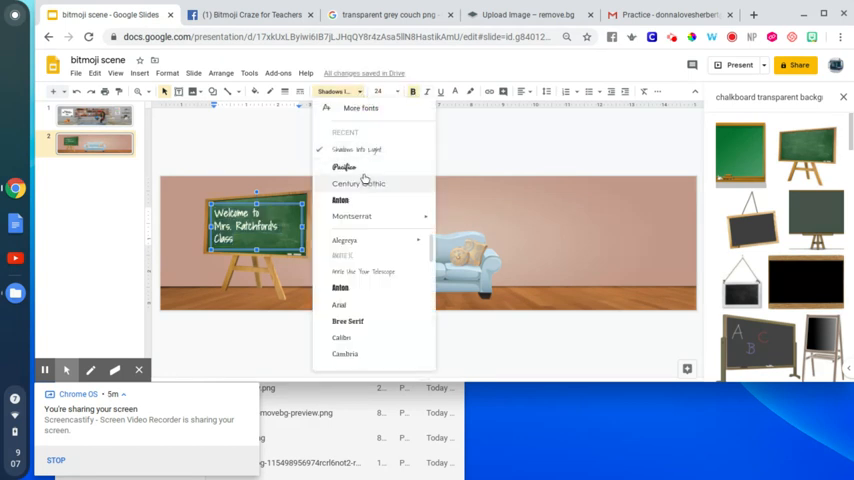
click(344, 167)
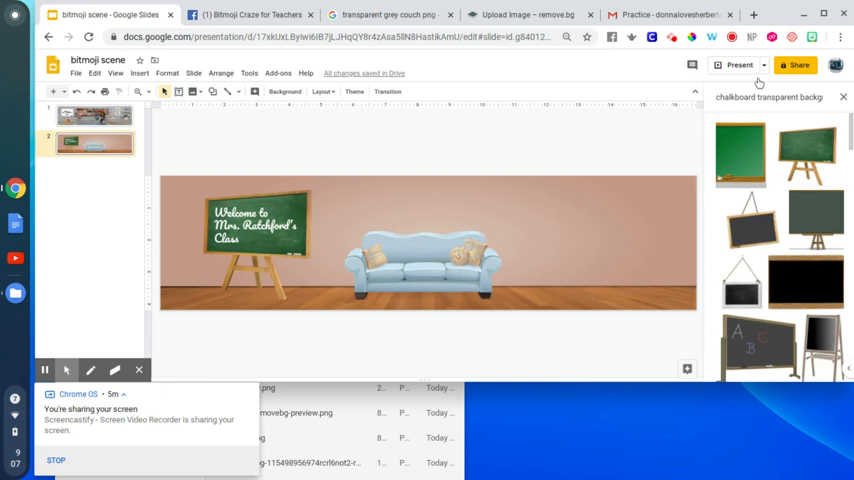
Step: Run a new web image search for a 'table' to place beside the couch
click(770, 97)
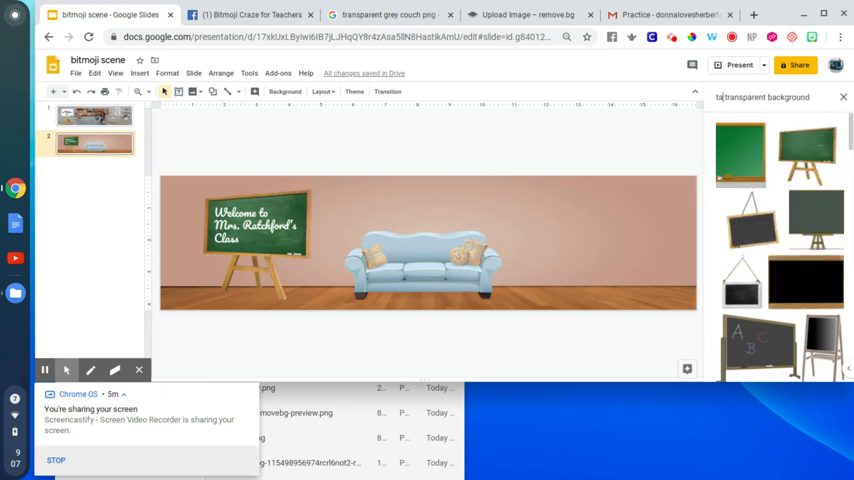
text(table)
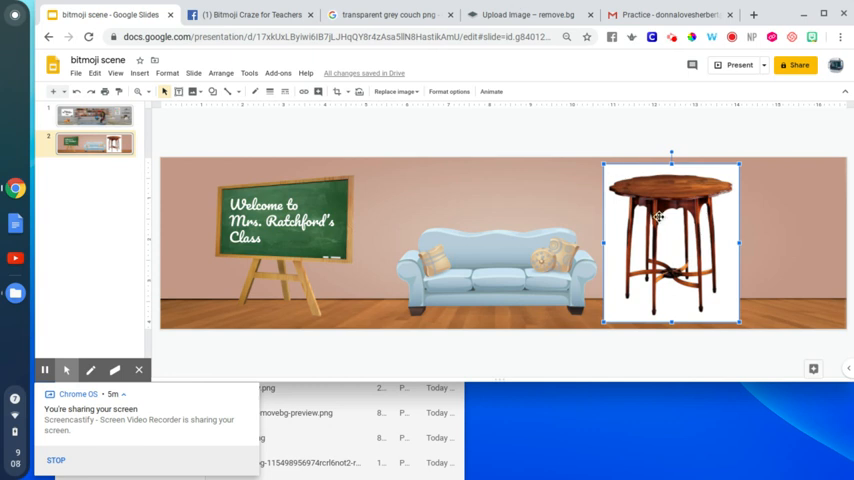
mouse_move(650, 205)
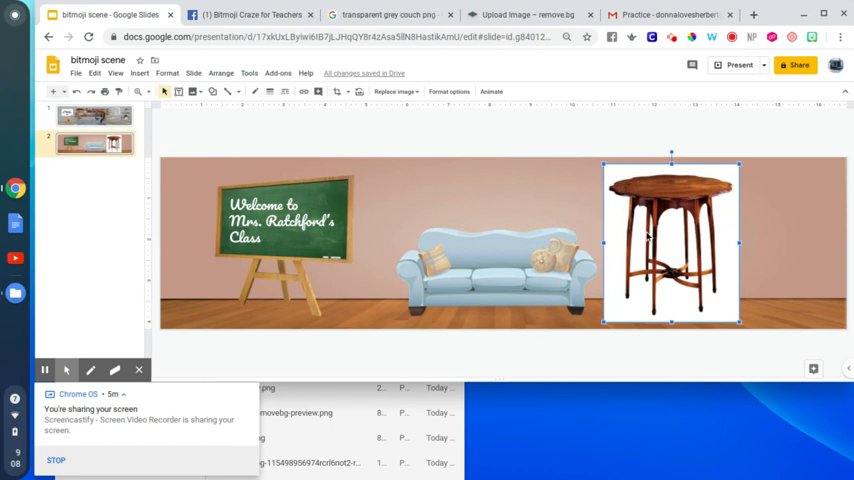
mouse_move(648, 237)
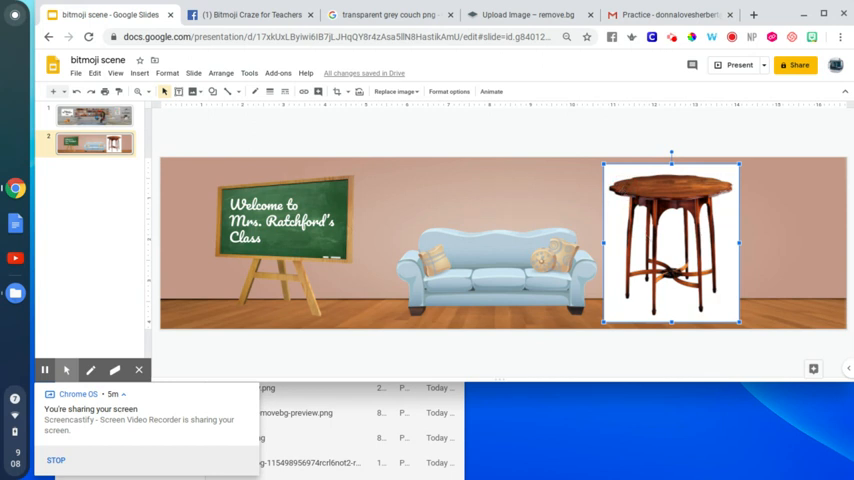
Step: Delete the side table and produce a background-free wall shelf image in remove.bg
key(Delete)
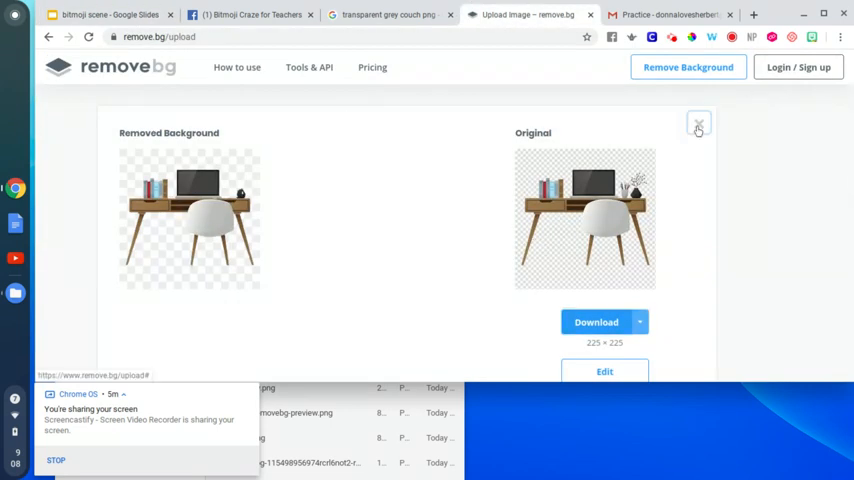
click(698, 124)
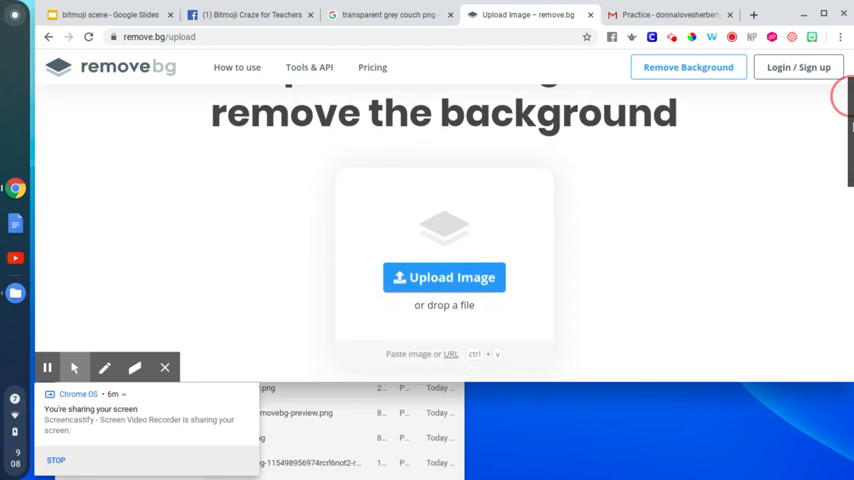
scroll(down, 3)
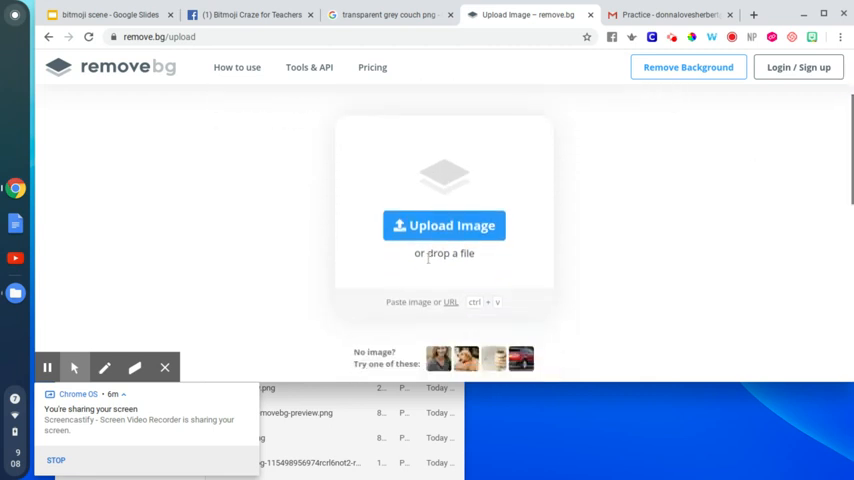
mouse_move(360, 408)
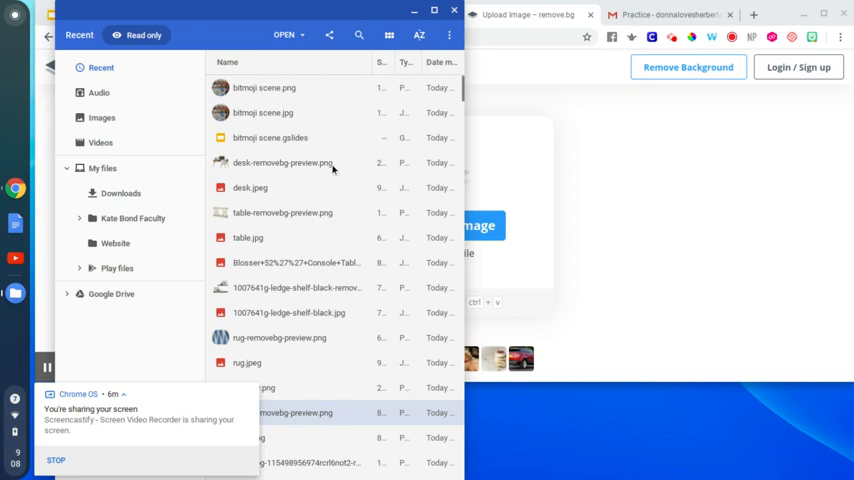
mouse_move(318, 352)
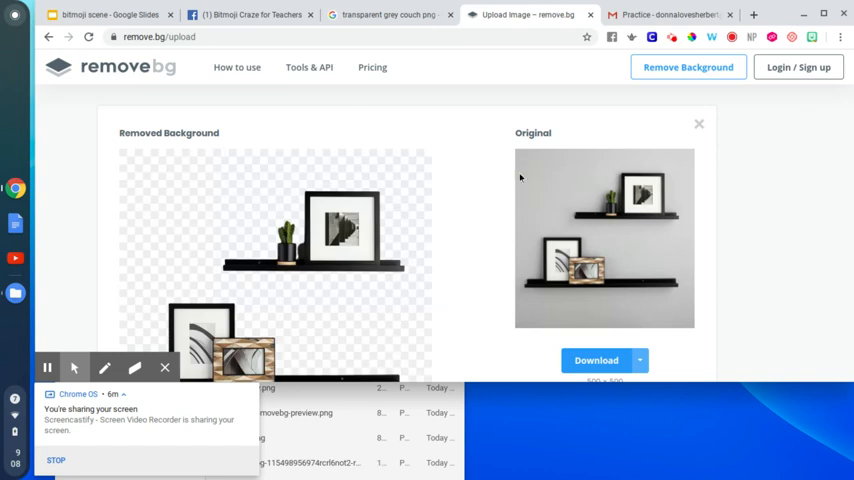
mouse_move(156, 11)
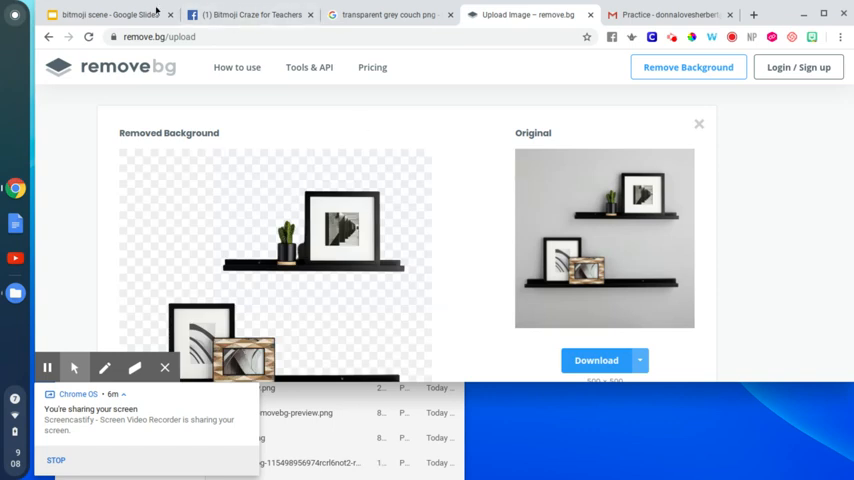
click(100, 14)
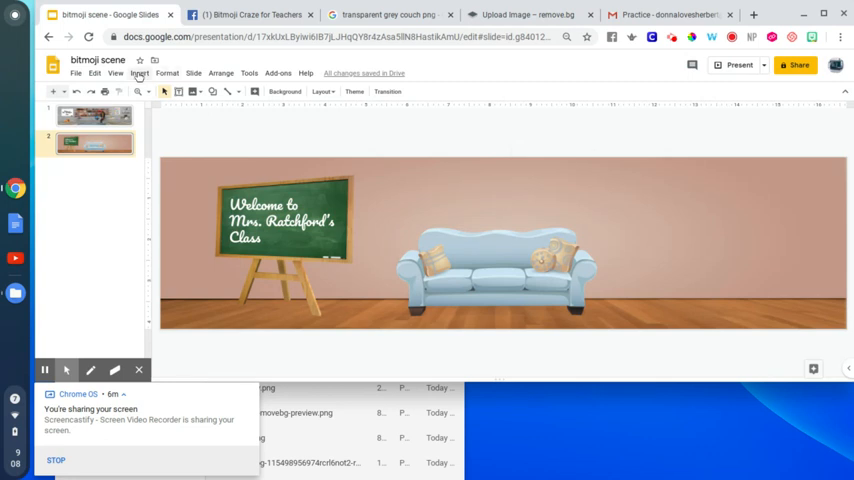
Step: Insert the ledge-shelf-removebg image and hang the shelves on the wall right of the couch
click(139, 73)
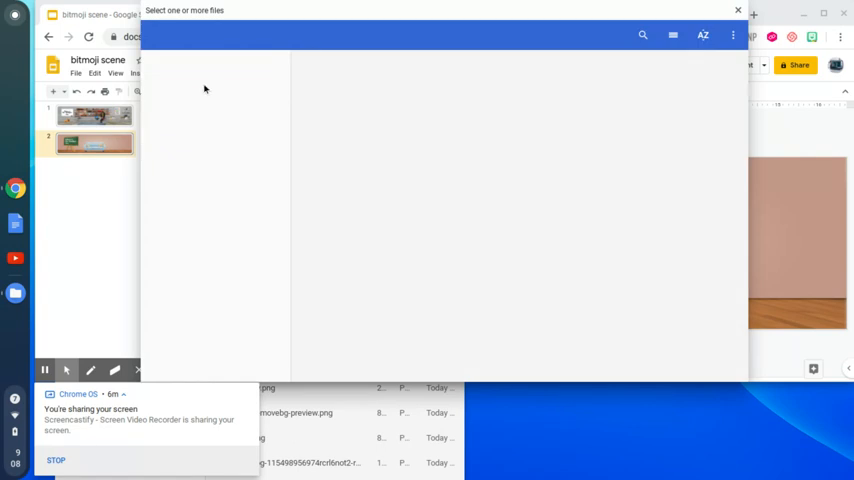
mouse_move(361, 30)
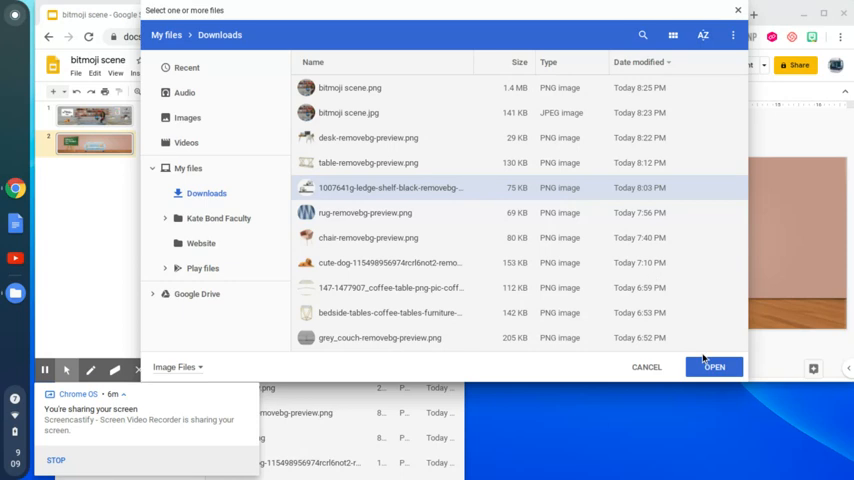
click(714, 366)
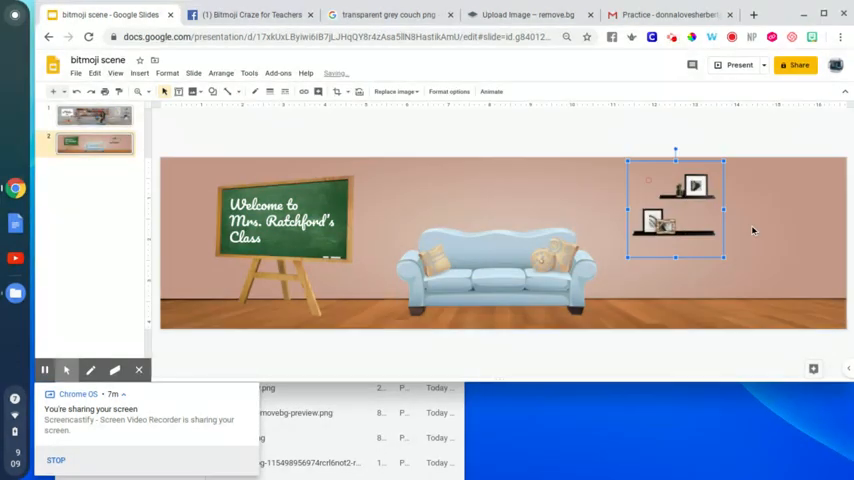
click(493, 274)
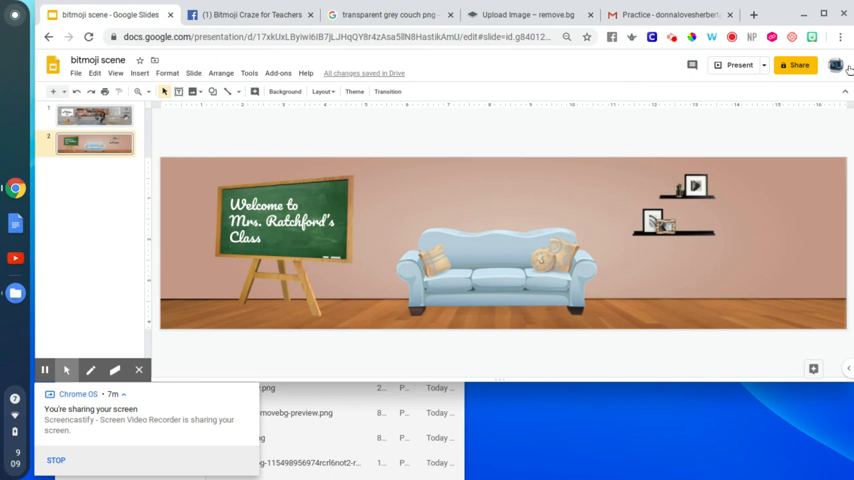
mouse_move(814, 37)
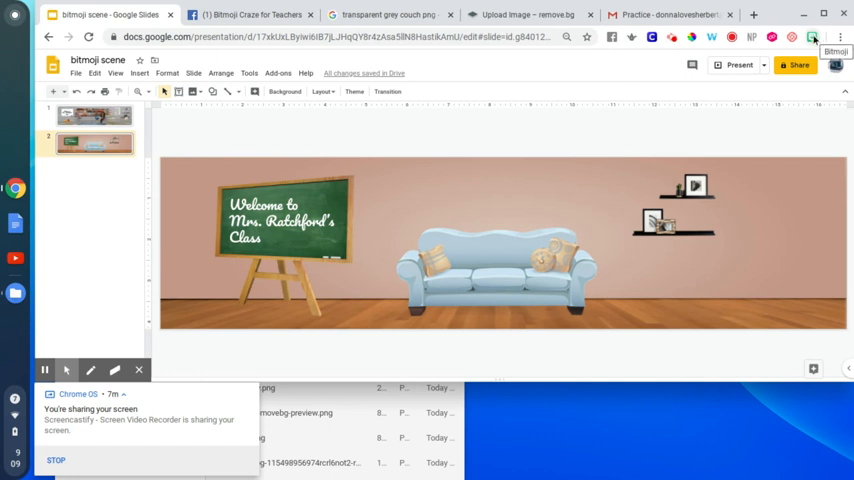
mouse_move(713, 135)
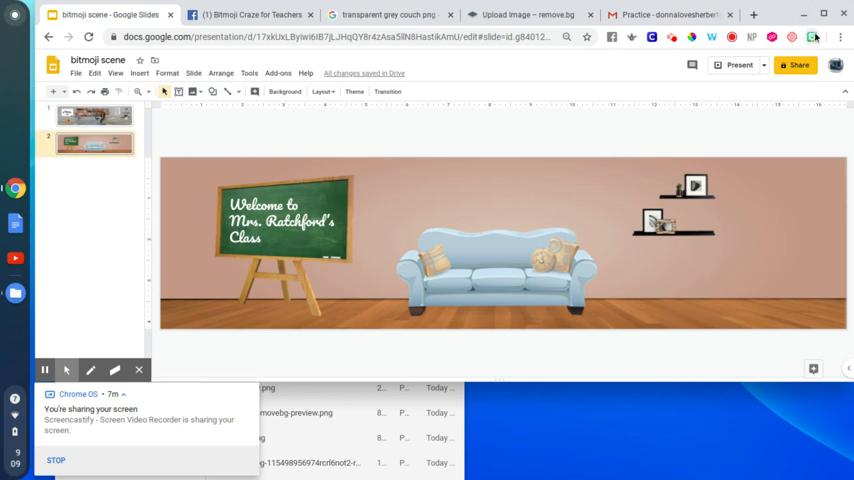
Step: Open the Bitmoji extension to pick a sitting avatar for the couch
click(811, 37)
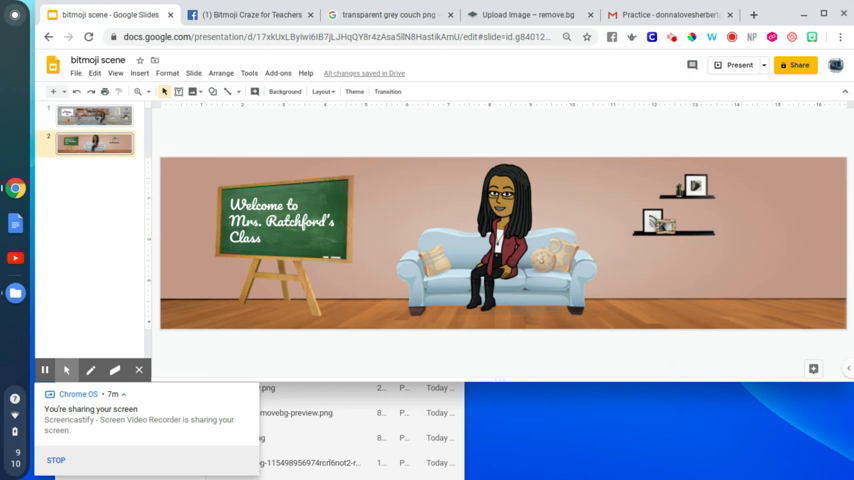
mouse_move(503, 310)
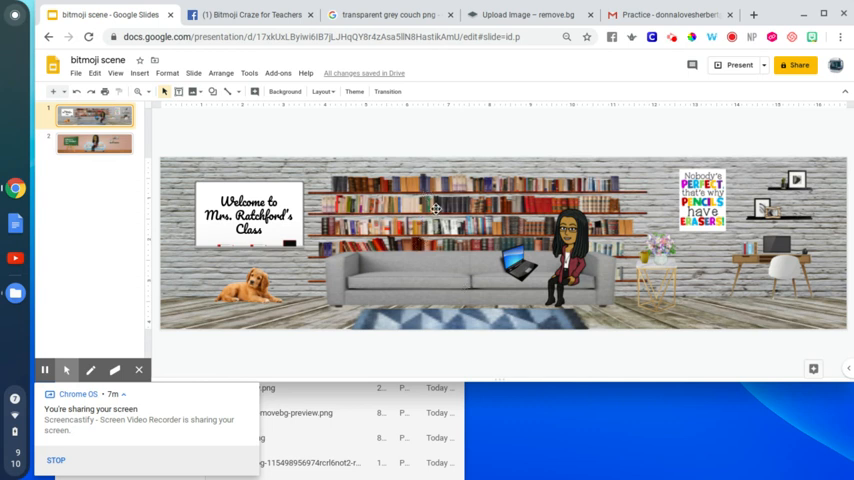
mouse_move(420, 210)
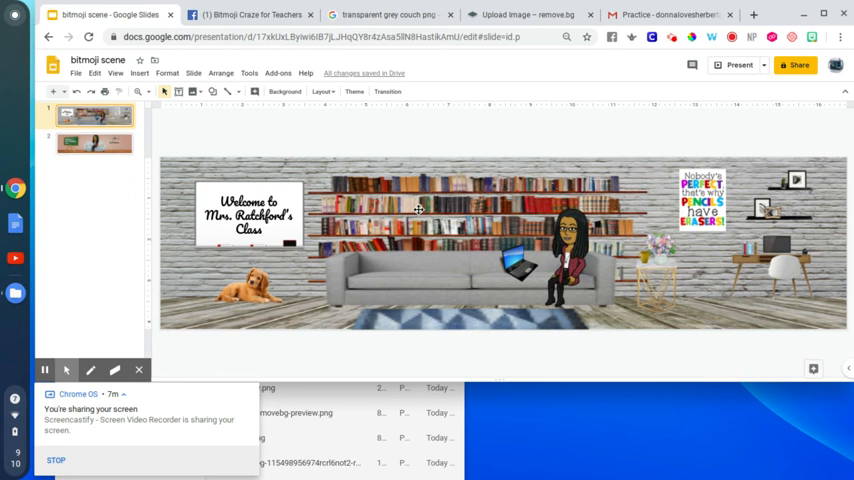
mouse_move(392, 238)
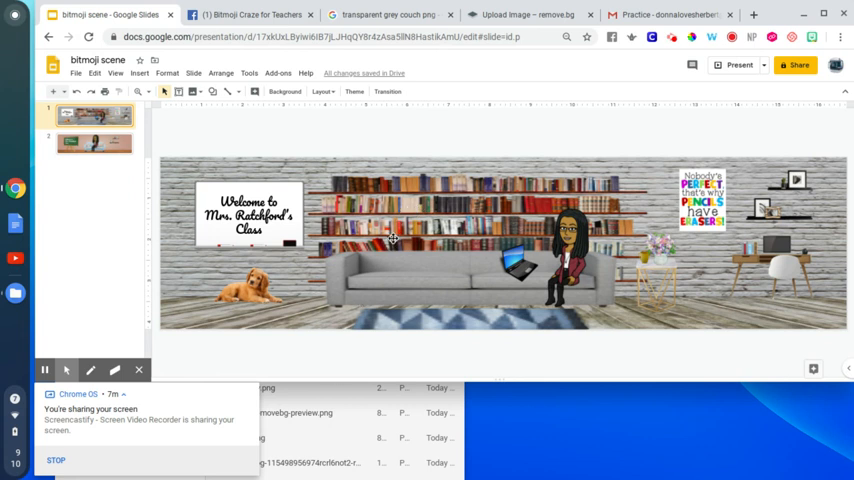
click(392, 237)
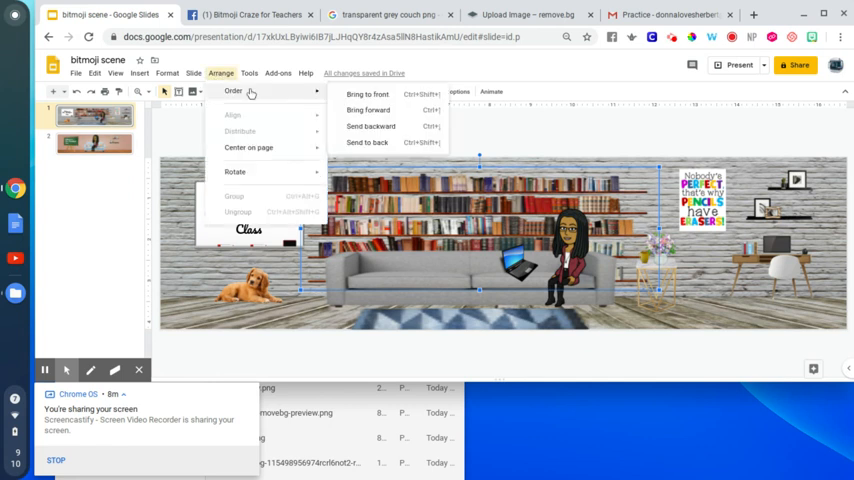
mouse_move(538, 120)
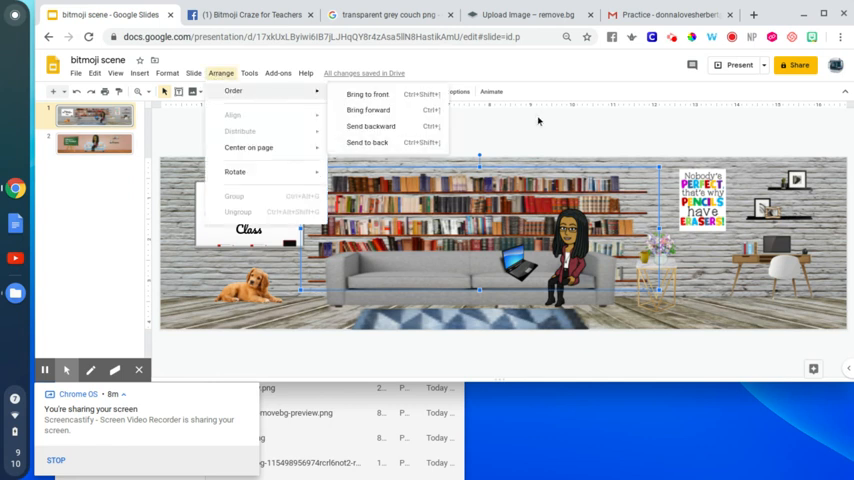
click(93, 143)
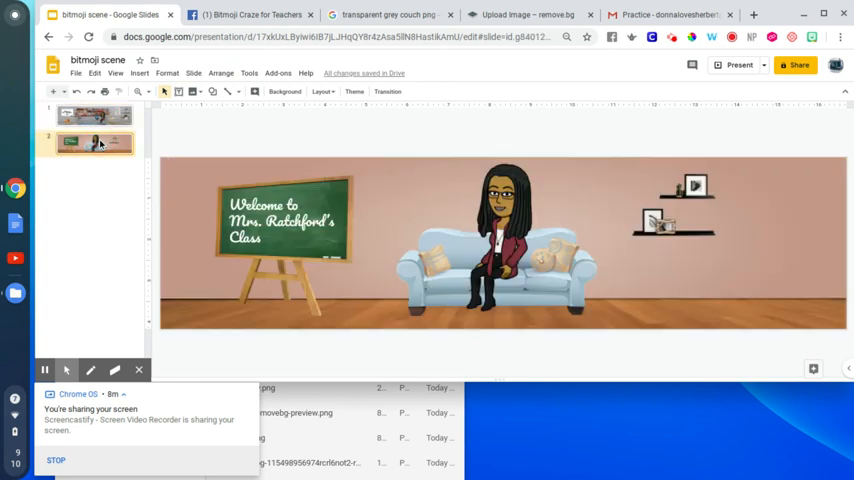
mouse_move(689, 281)
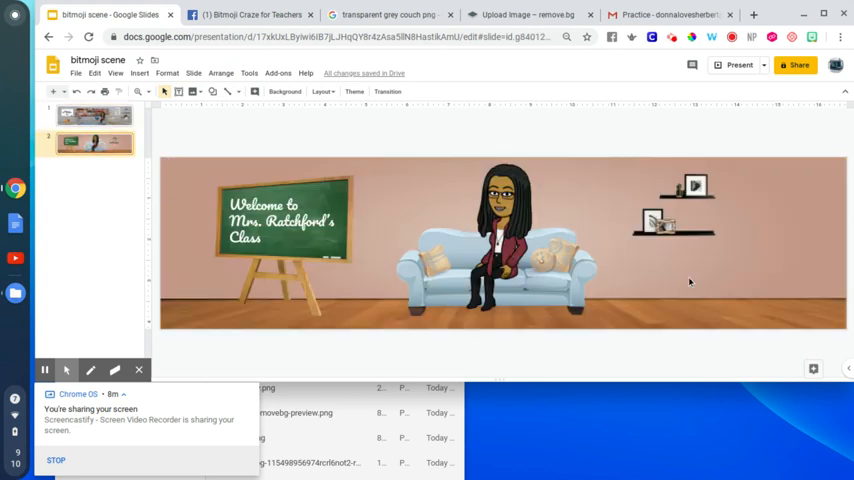
mouse_move(695, 276)
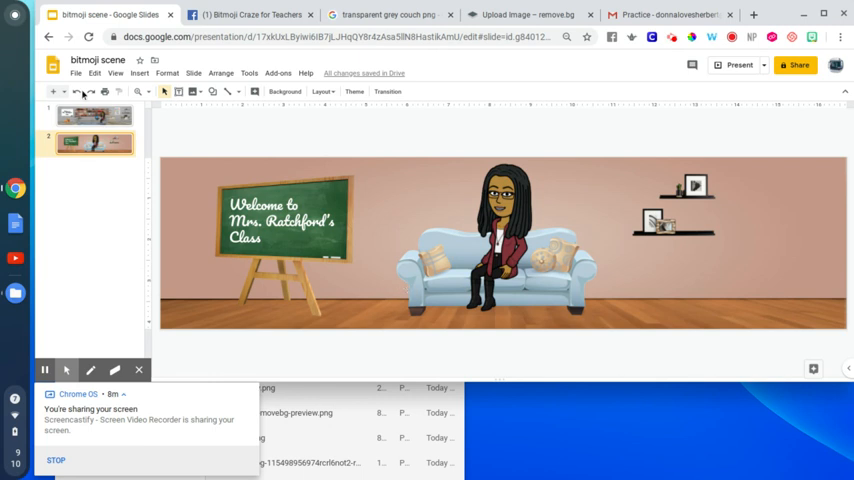
click(75, 73)
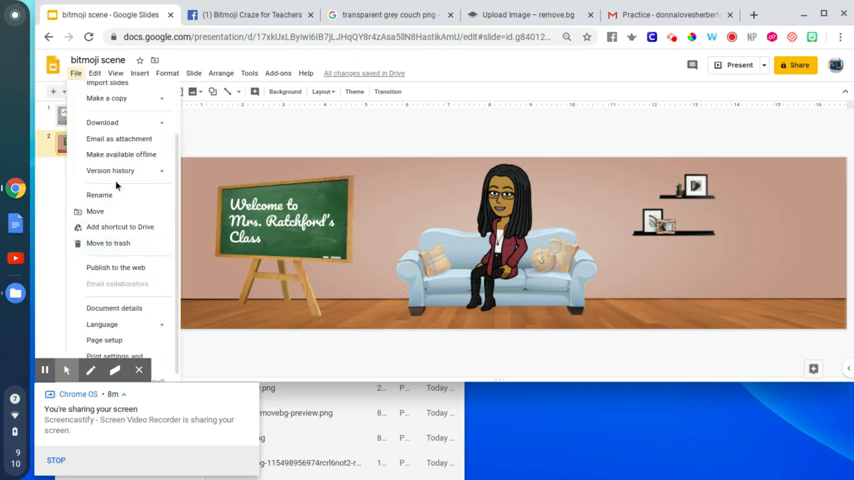
click(102, 122)
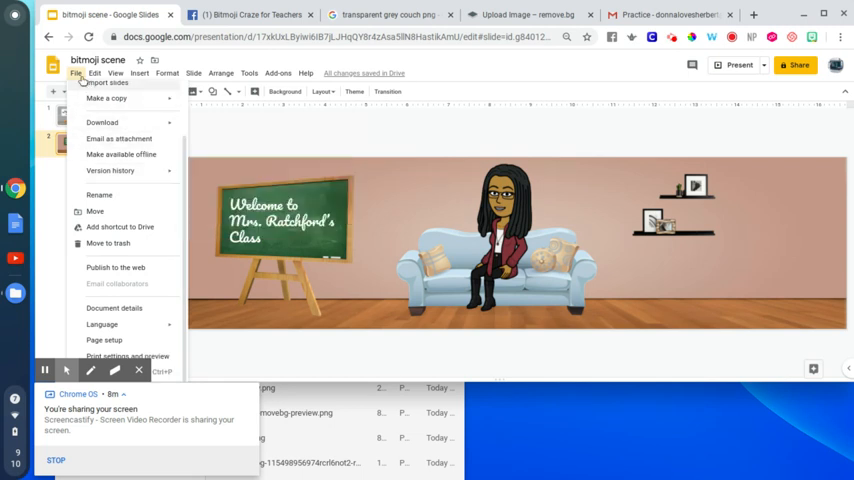
click(76, 73)
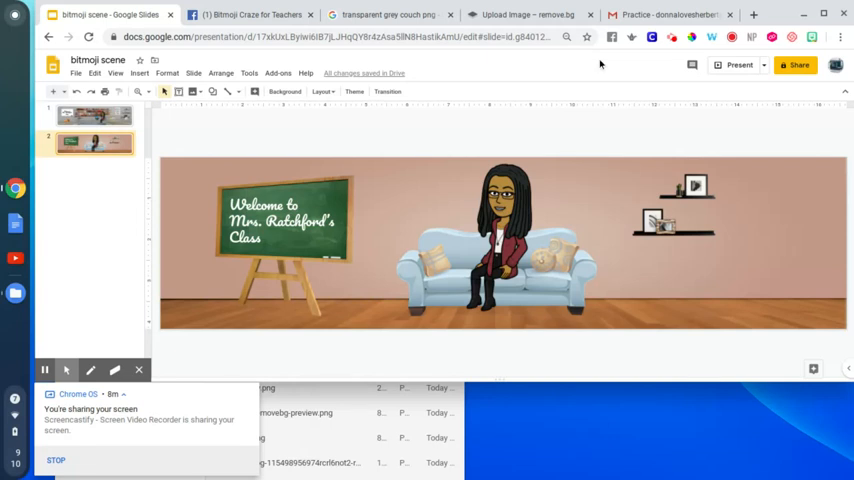
mouse_move(675, 38)
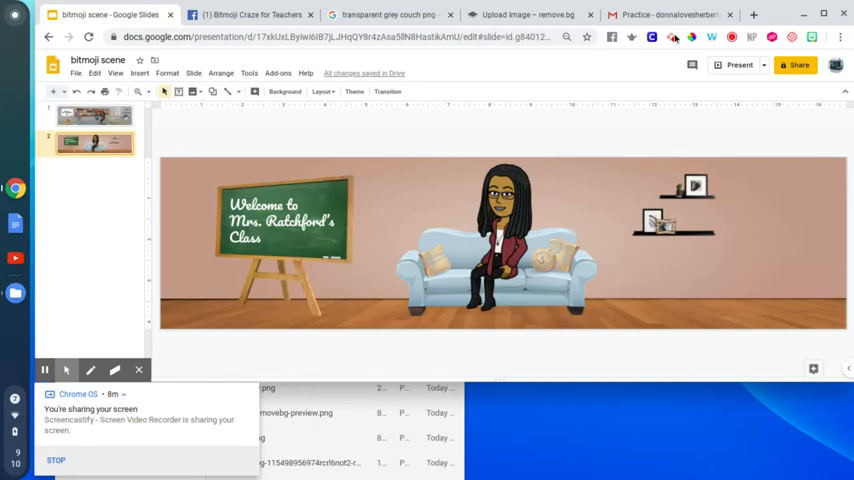